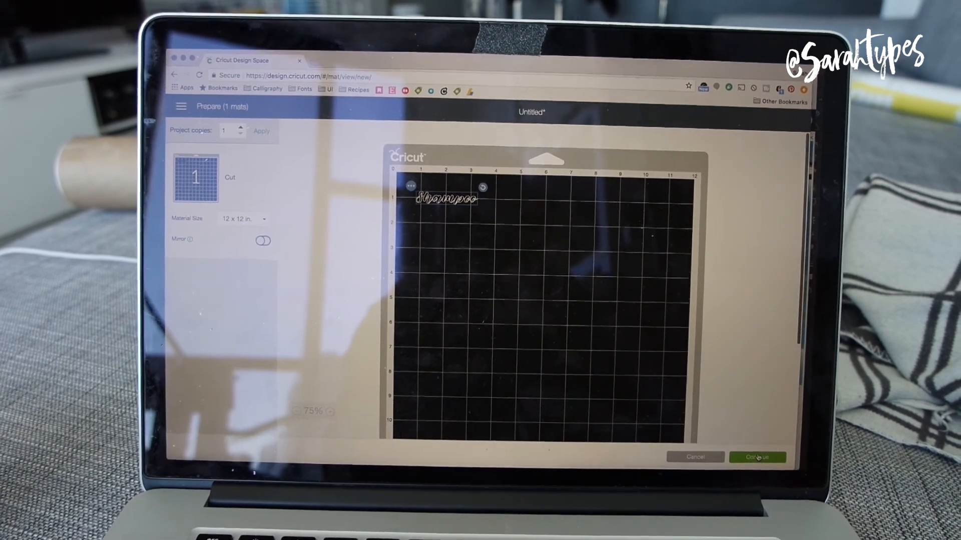
Step: Continue from the 'Shampoo' mat preview to the Make screen with the Explore Air 2 connected
{"action": "left_click", "coordinate": [756, 457]}
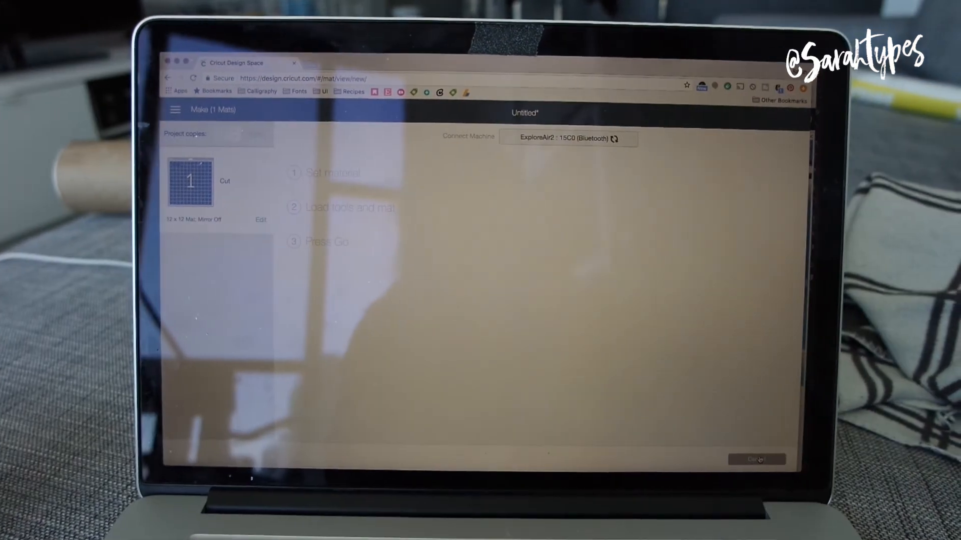